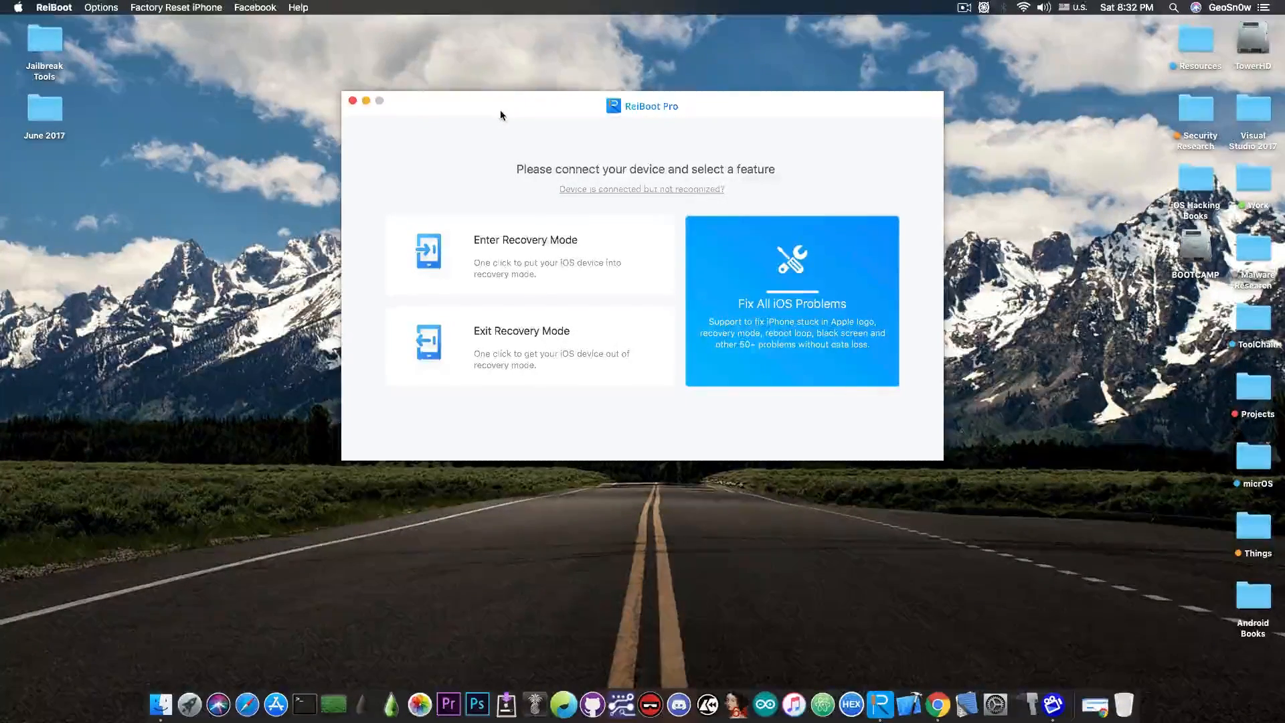
Go to ReiBoot Pro's Fix All iOS Problems page for repairing a stuck device without data loss
click(791, 301)
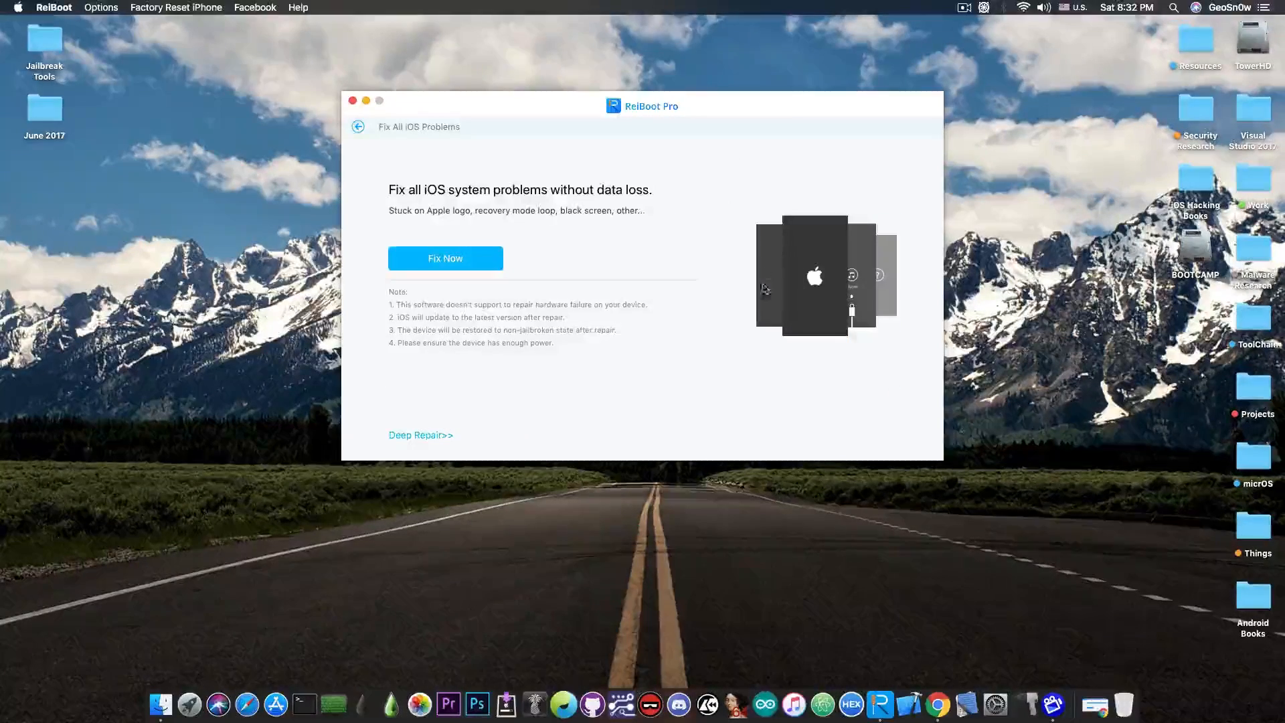
mouse_move(880, 299)
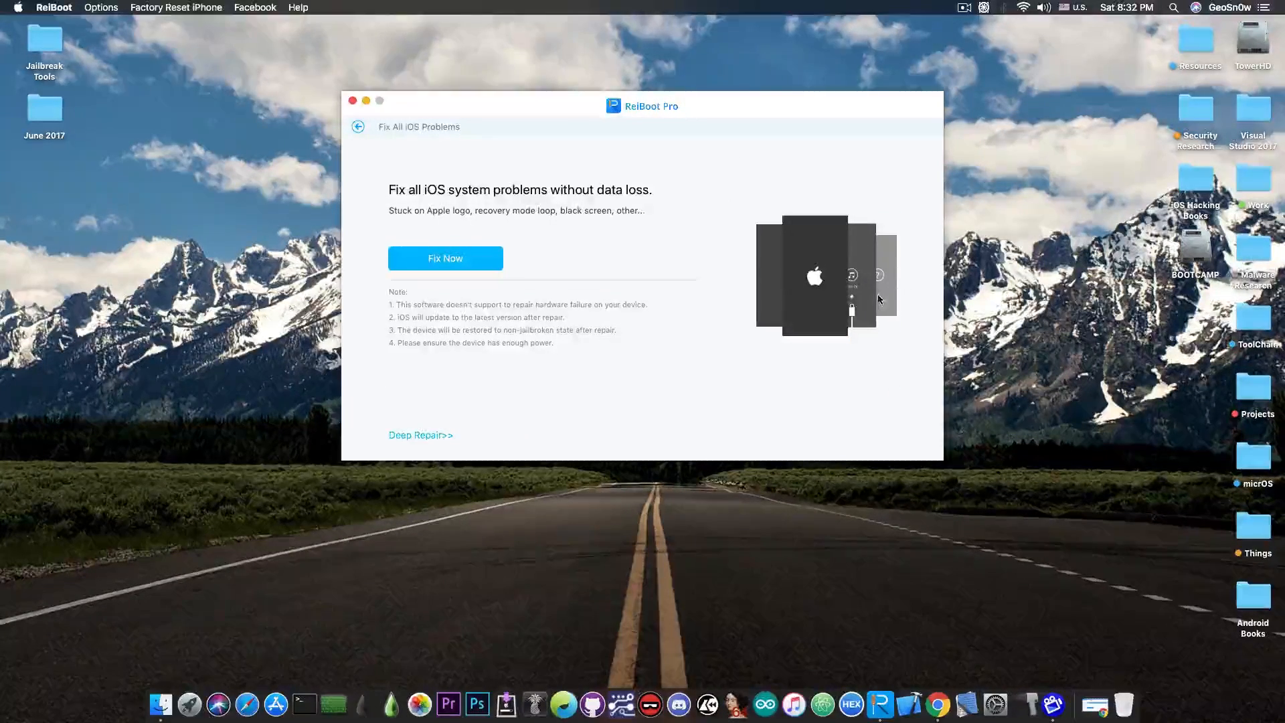
mouse_move(349, 112)
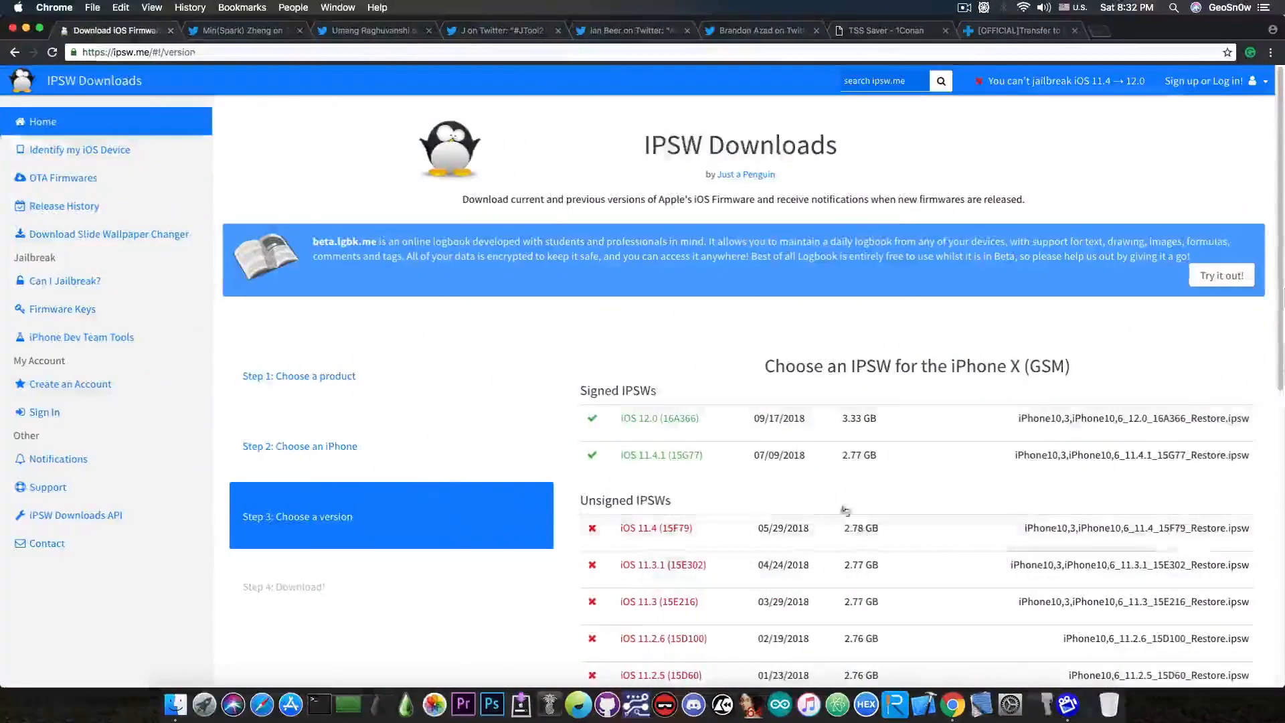
mouse_move(656, 538)
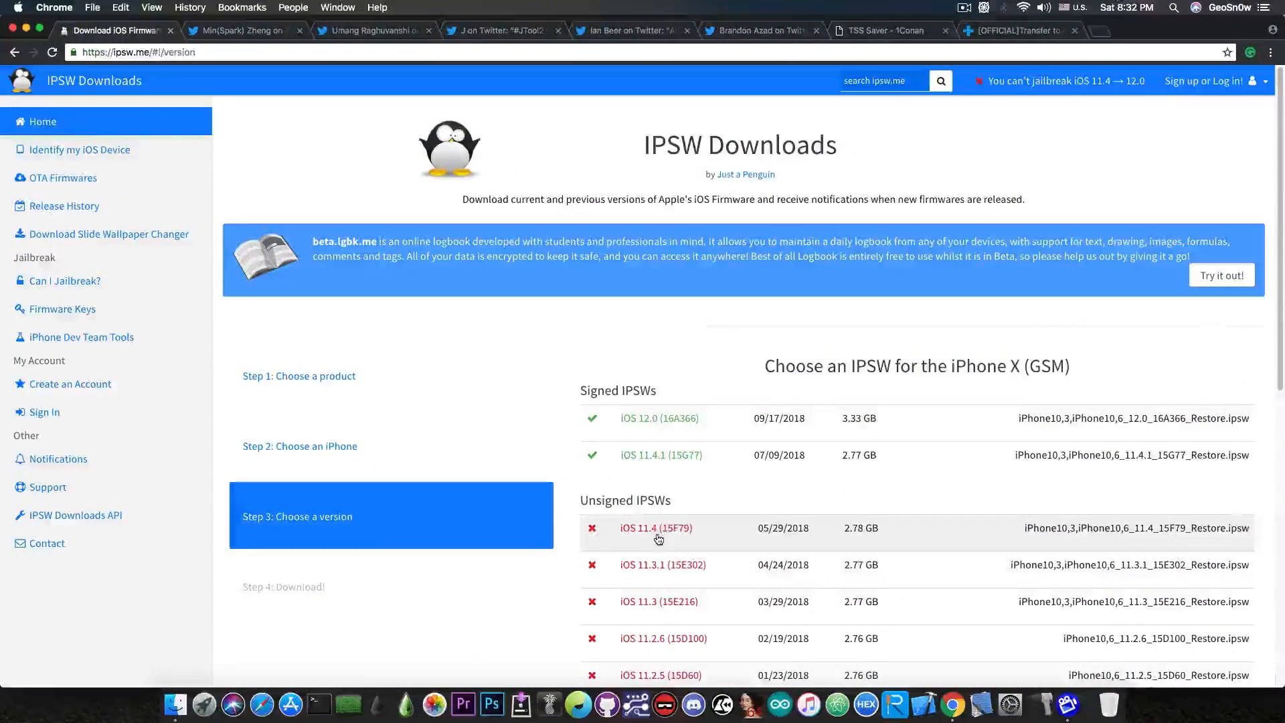
mouse_move(667, 474)
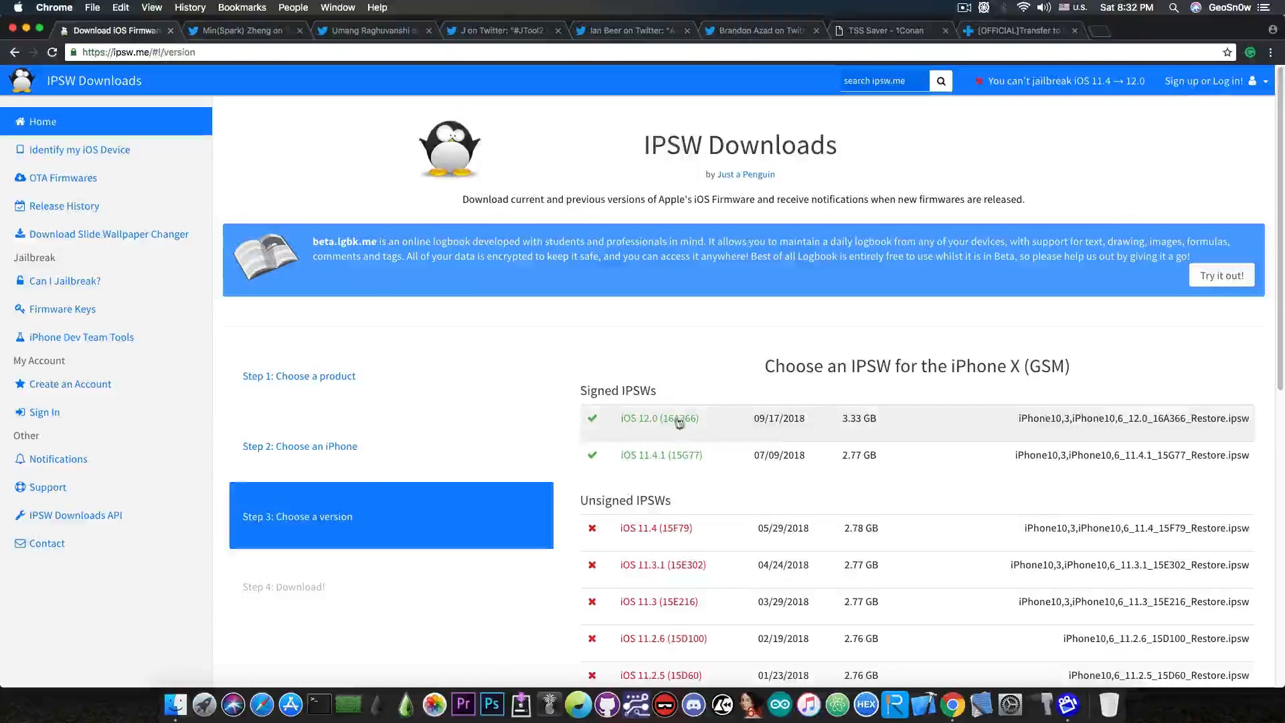
mouse_move(630, 476)
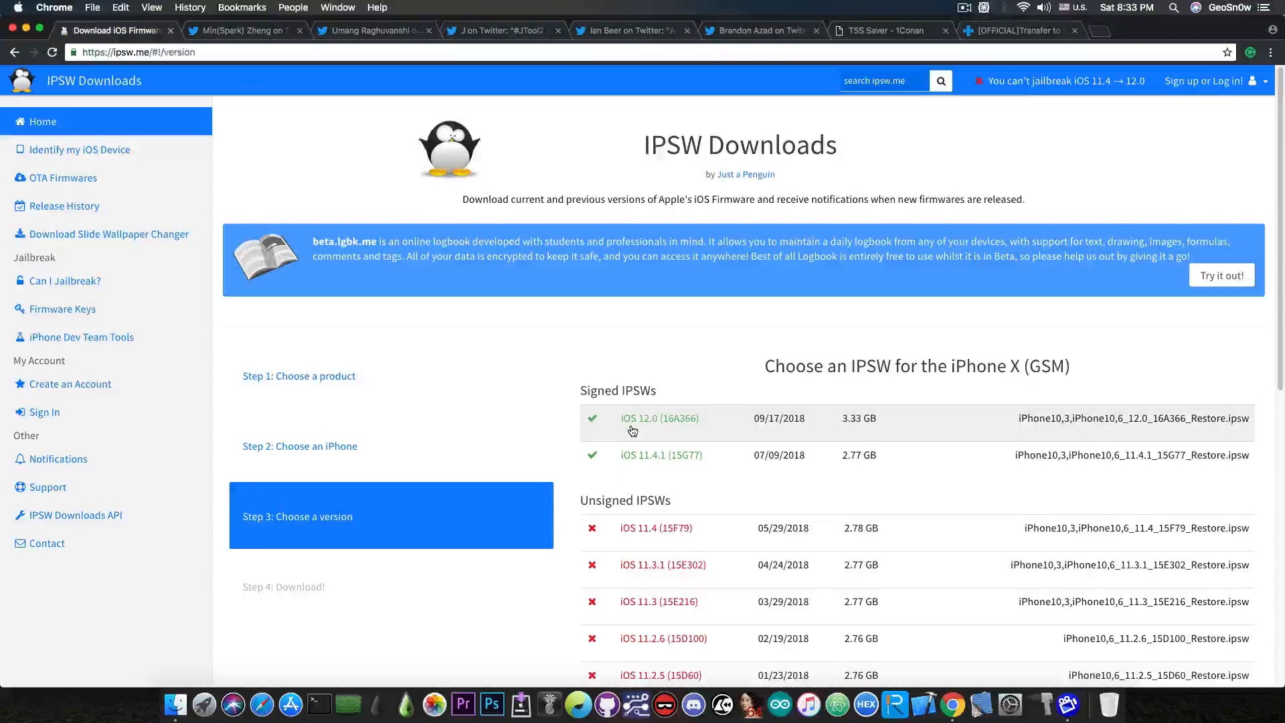
mouse_move(618, 408)
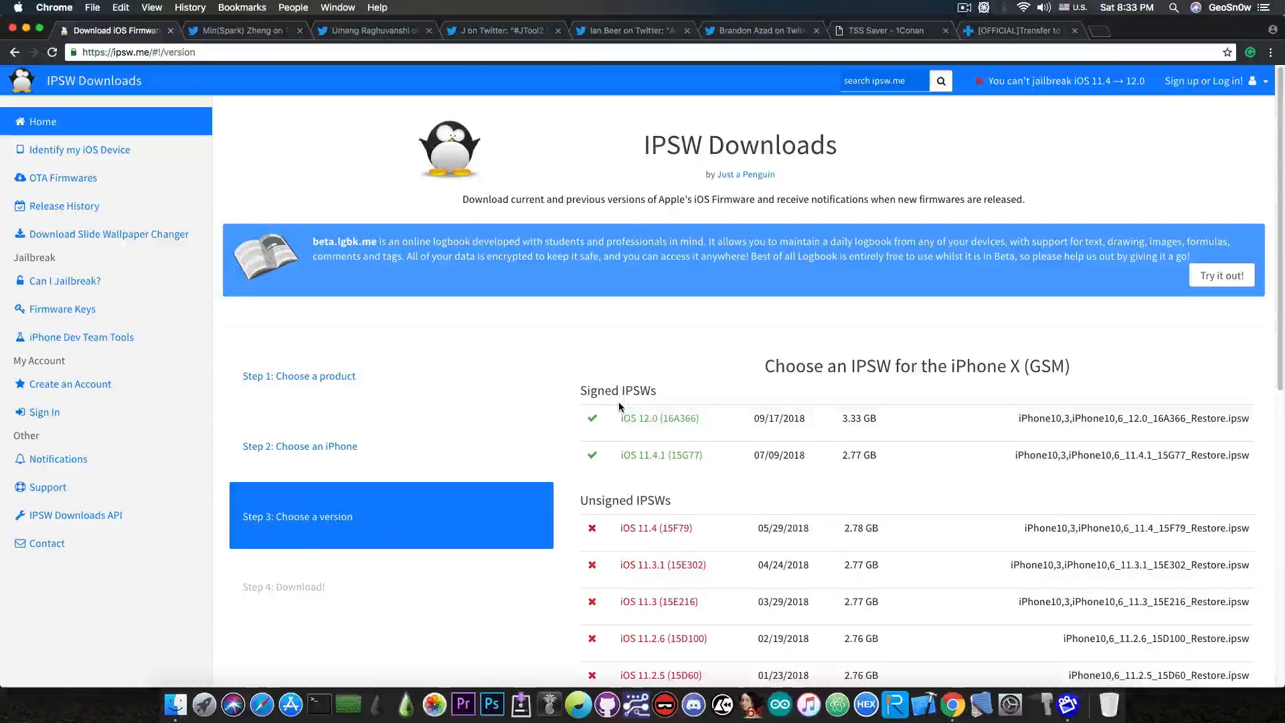
mouse_move(608, 425)
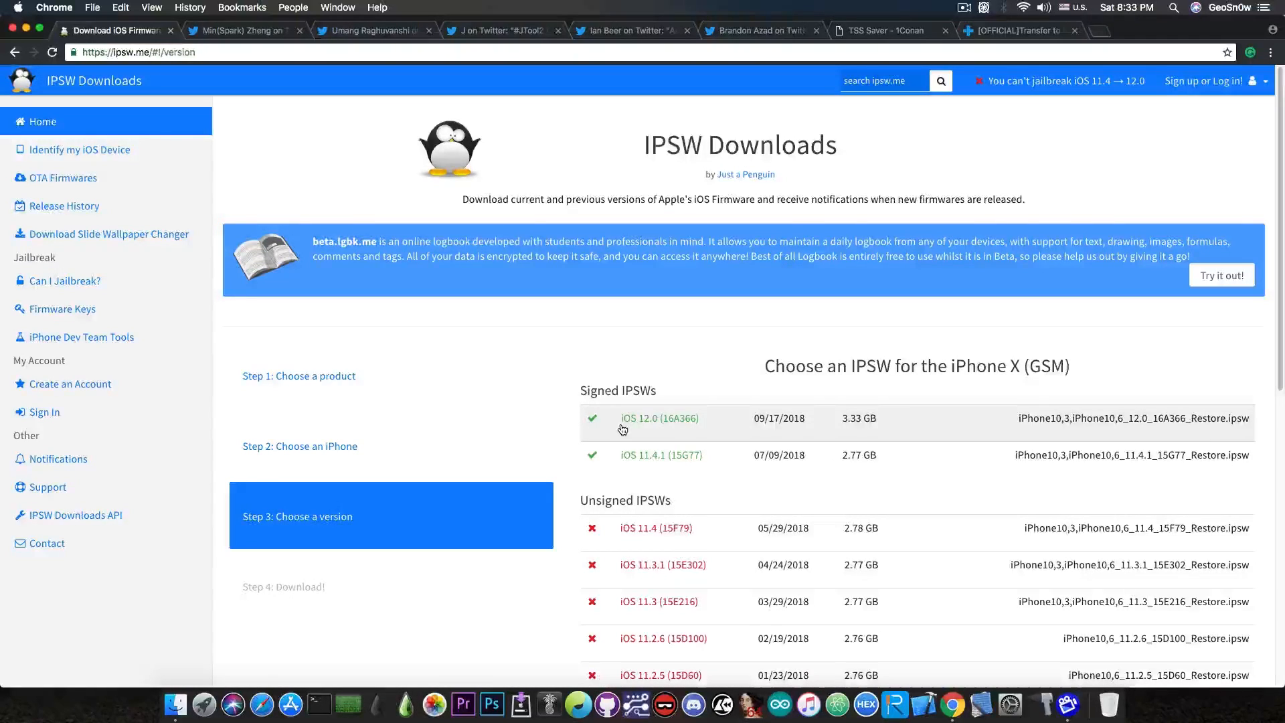
mouse_move(663, 346)
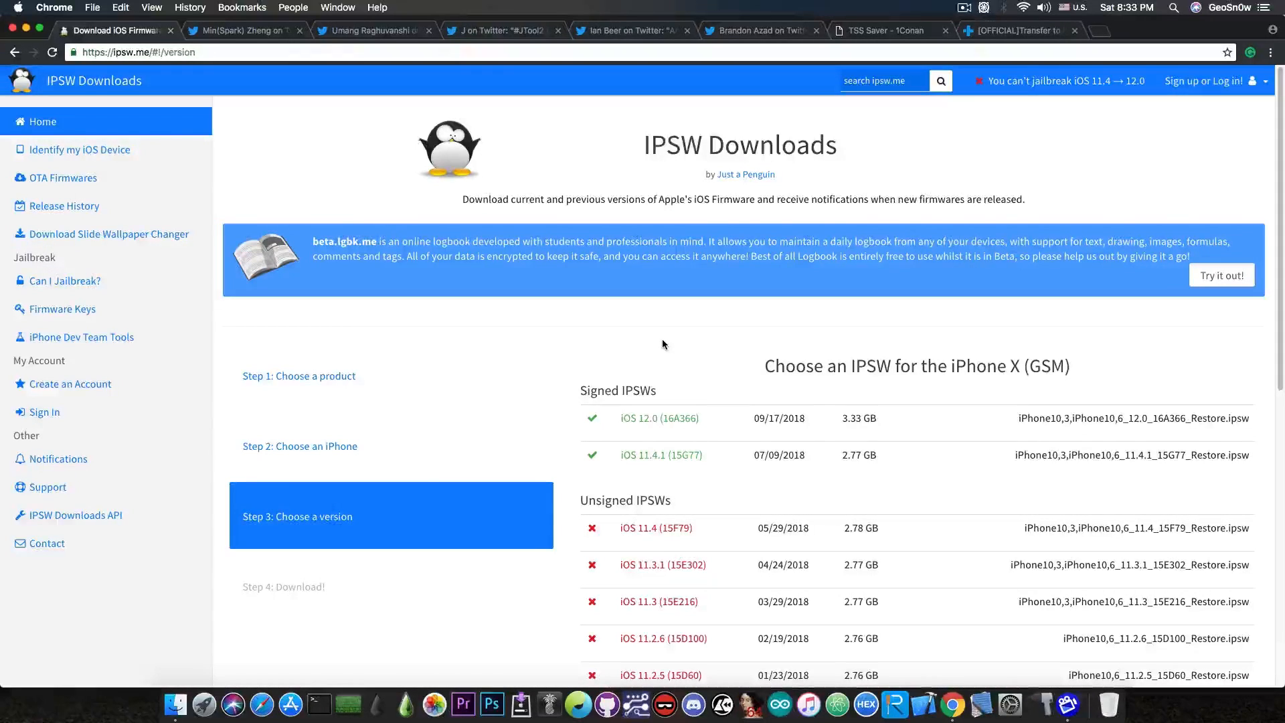
mouse_move(572, 293)
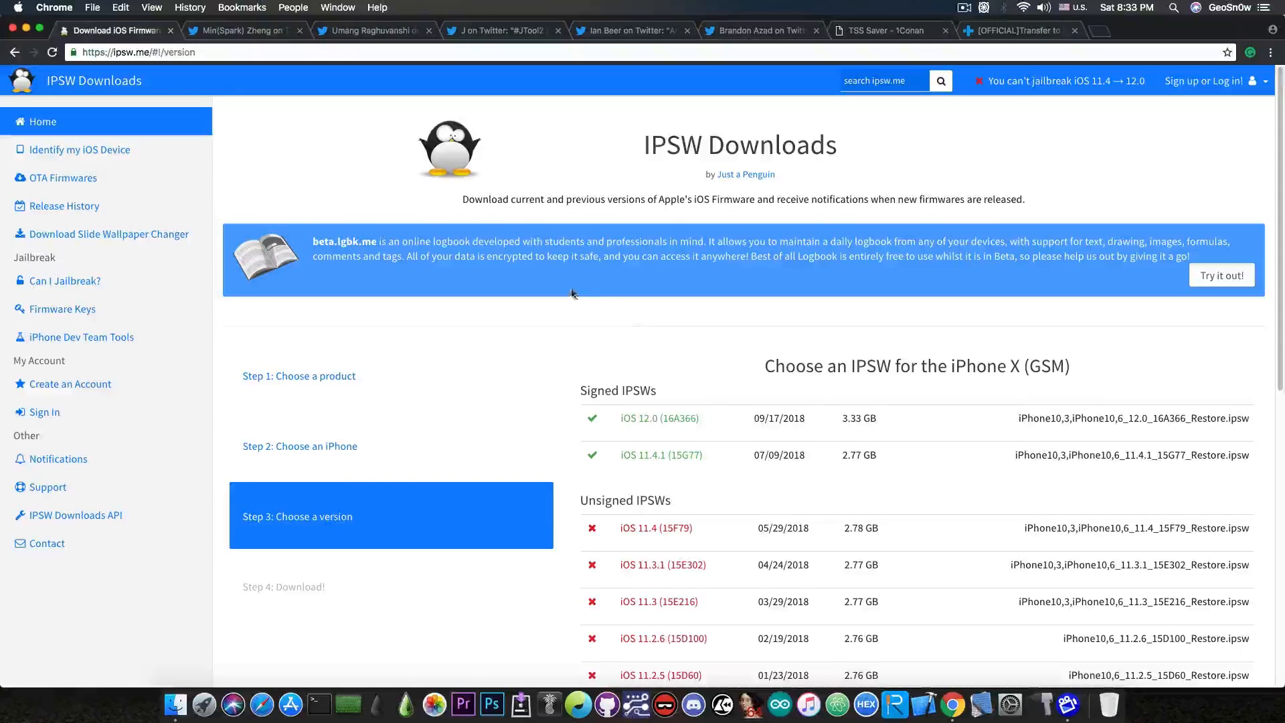
click(238, 31)
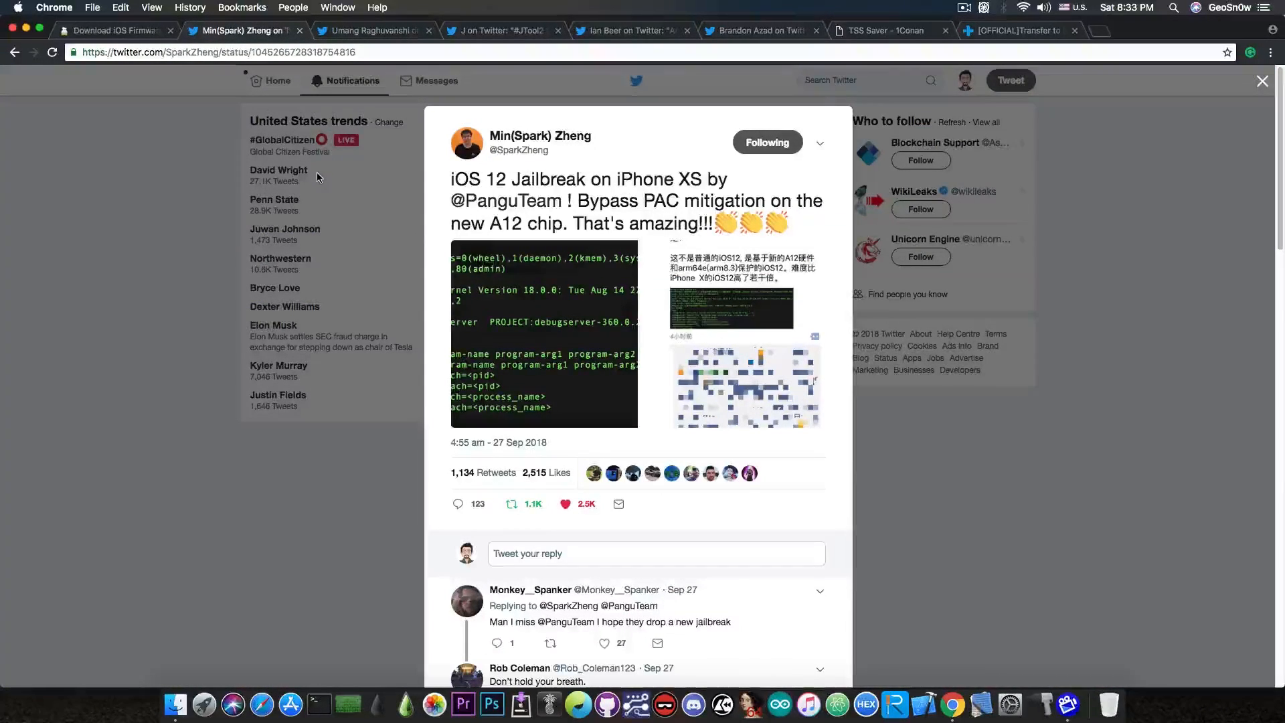
mouse_move(475, 169)
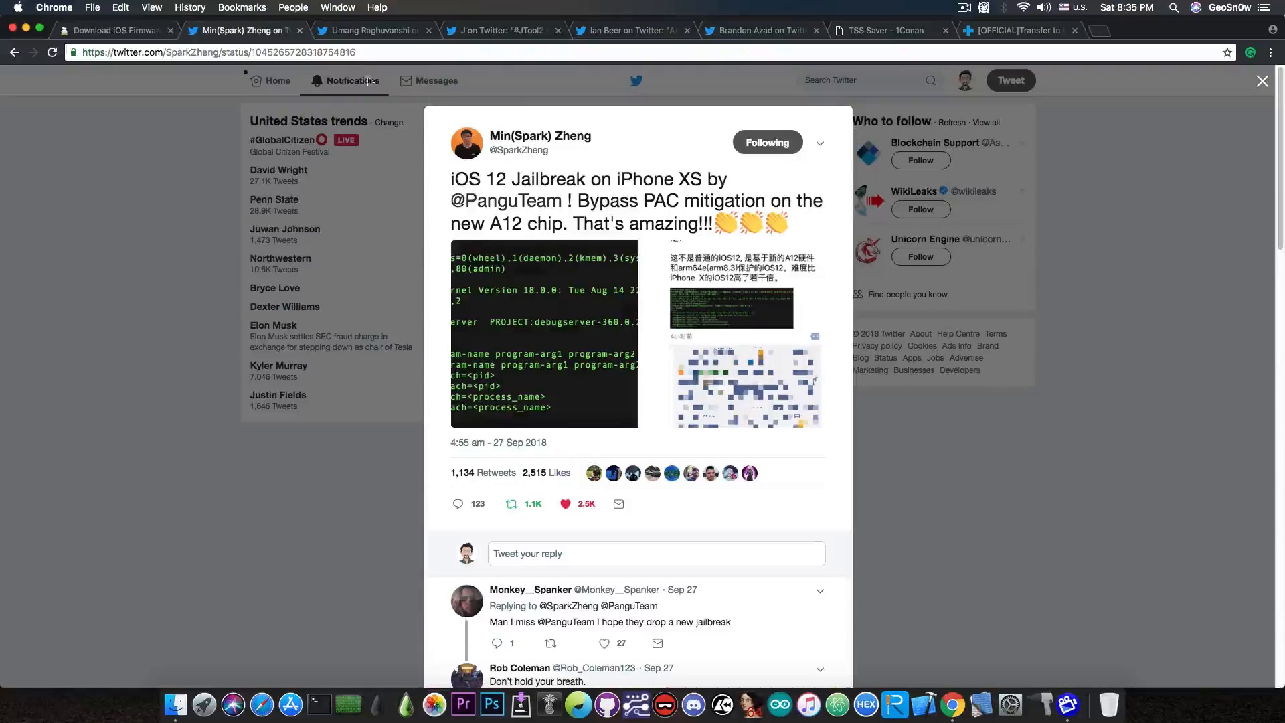
click(371, 31)
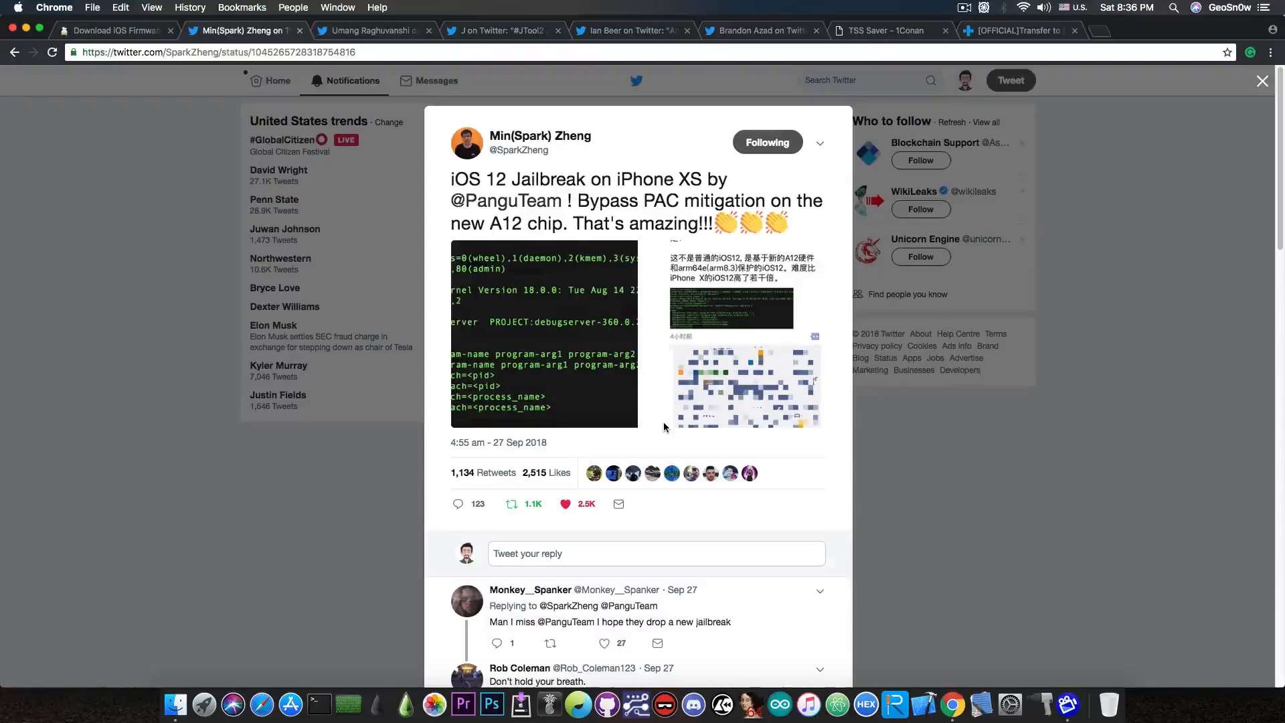
mouse_move(646, 311)
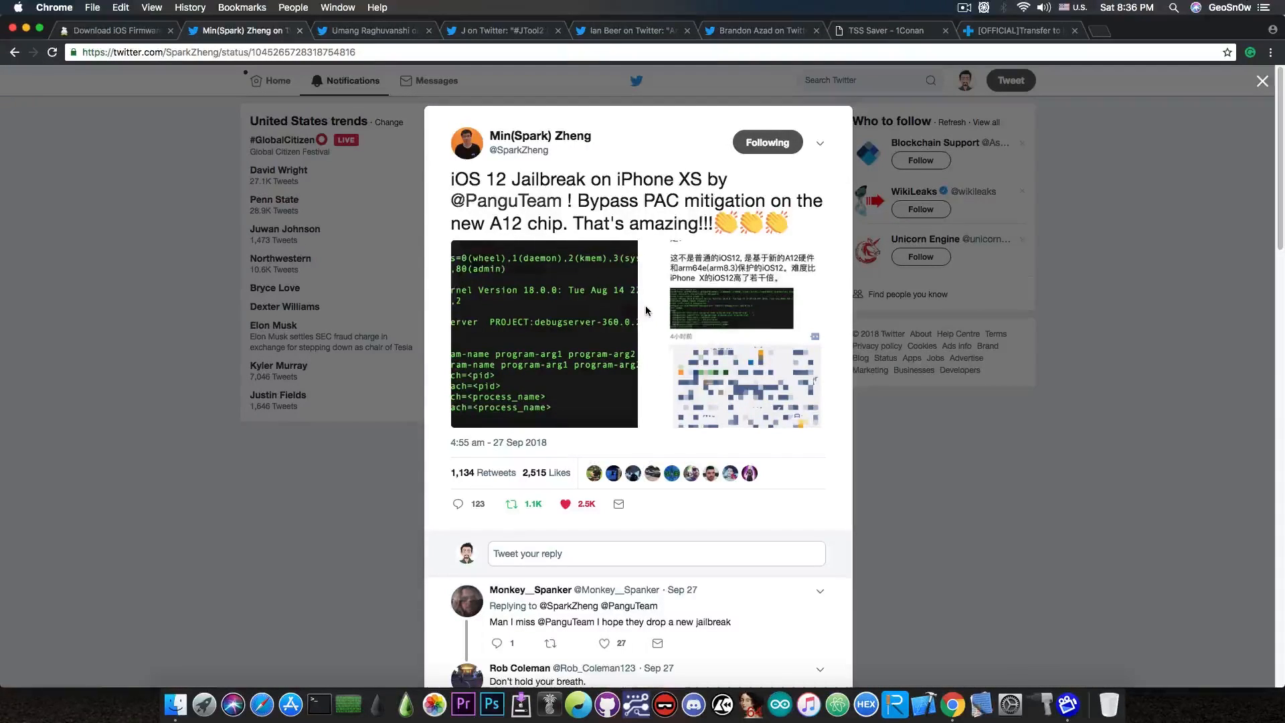
mouse_move(398, 63)
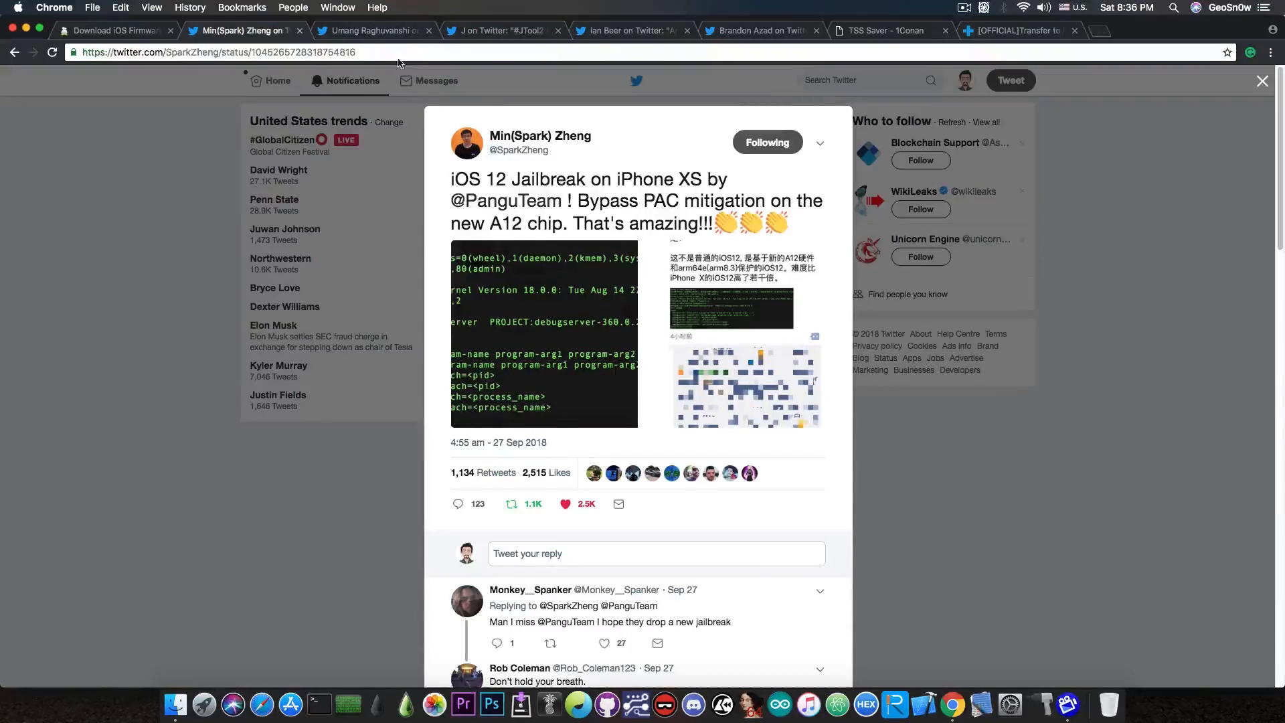
Show Umang Raghuvanshi's tweet on jailbreaking A11 and A10 devices toward an iOS 12.x jailbreak
click(374, 31)
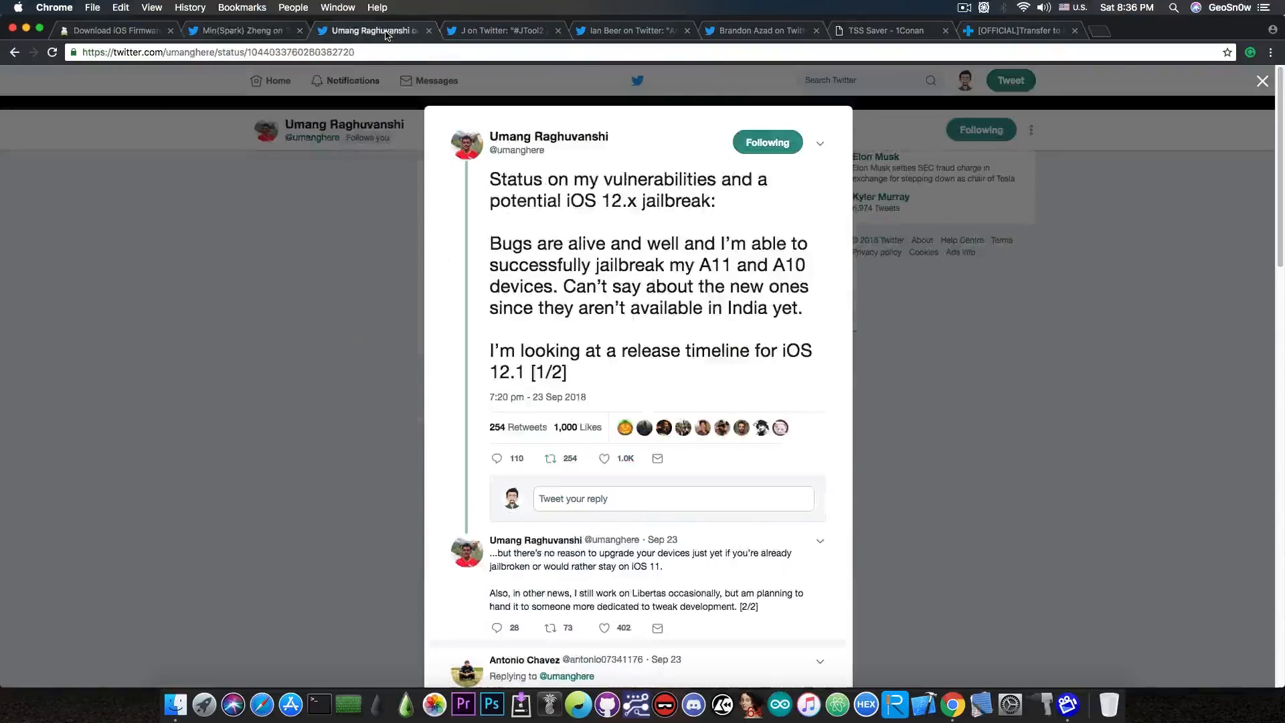
mouse_move(458, 405)
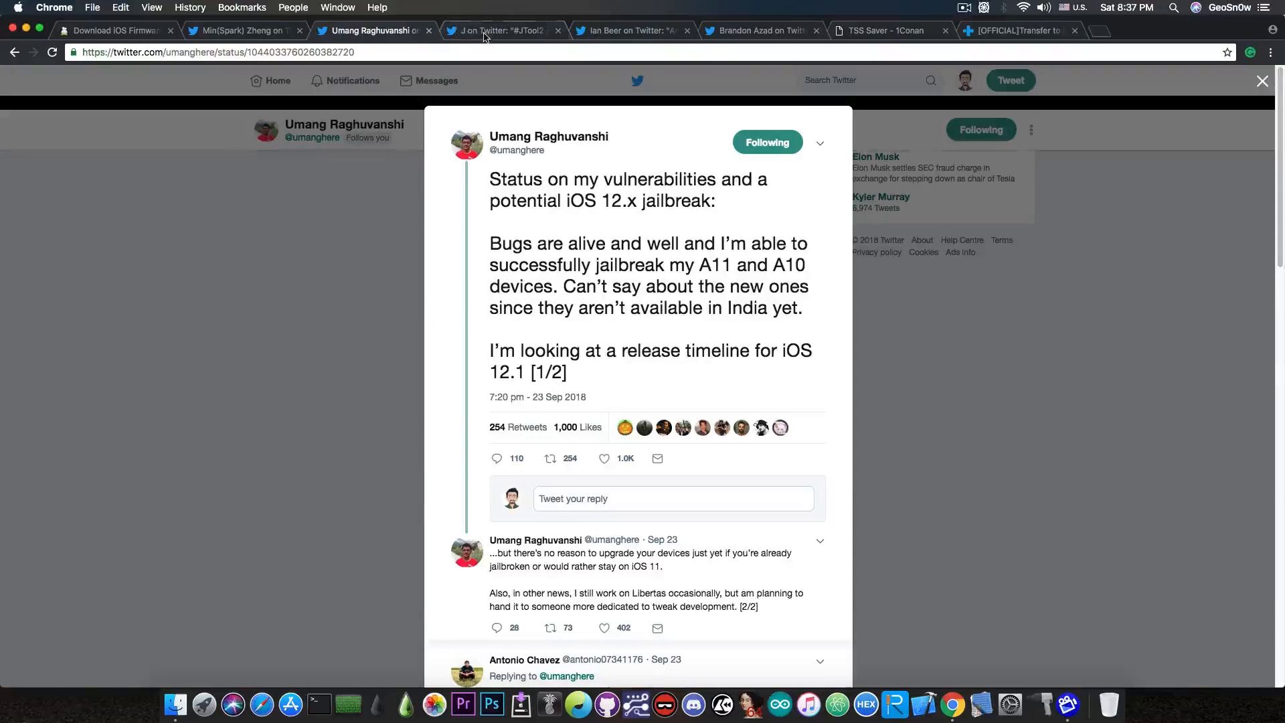
Show Ian Beer's tweet promising 11.4.1 exploit release while shifting focus to iOS 12
click(505, 31)
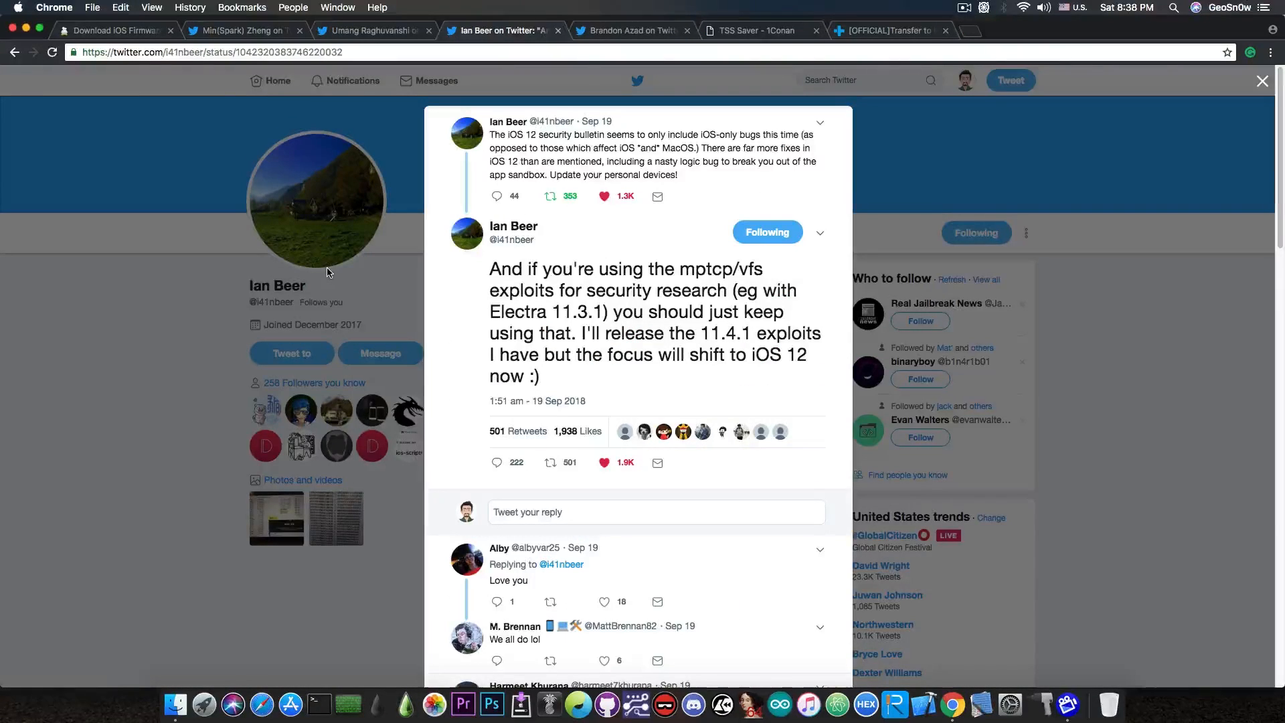
click(115, 30)
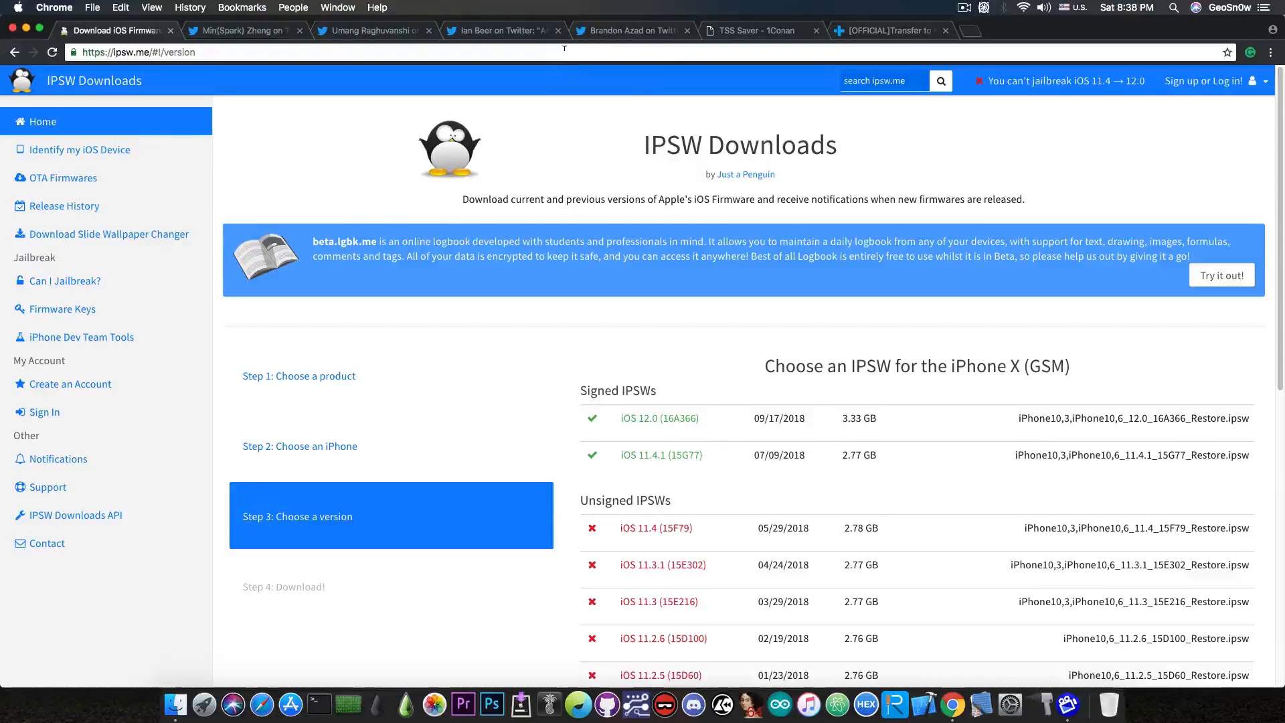
click(503, 31)
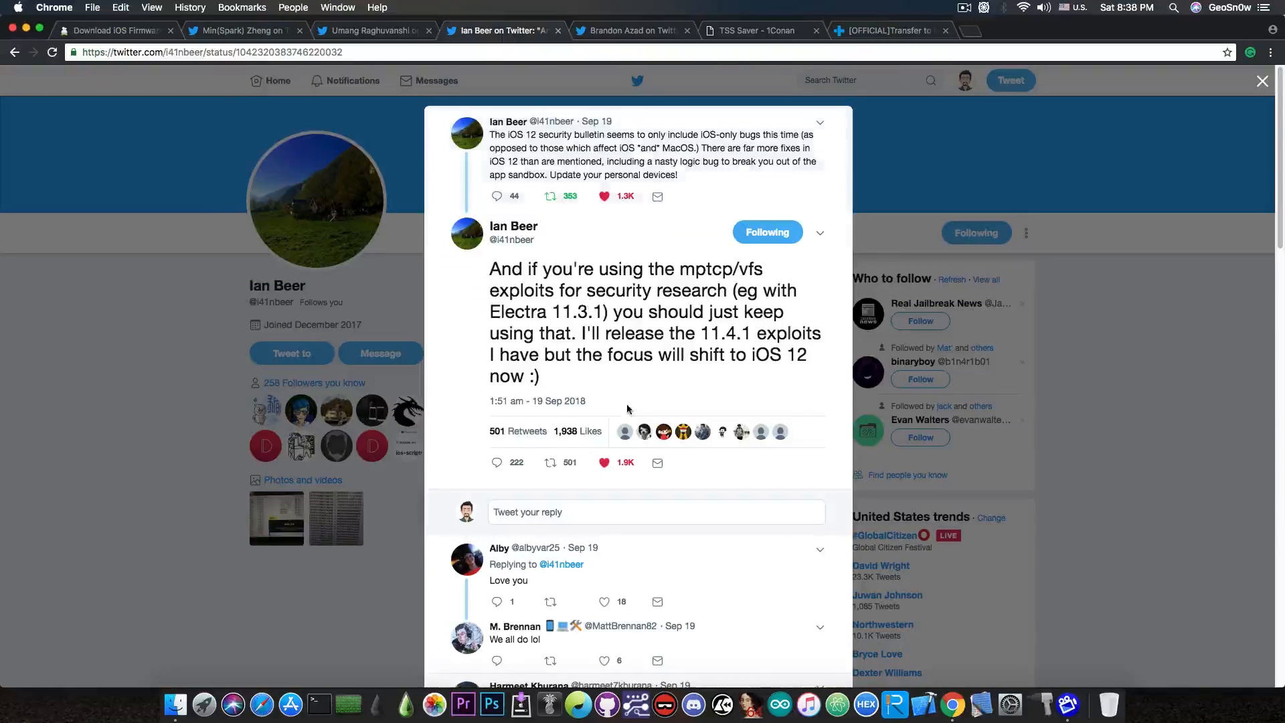
mouse_move(443, 317)
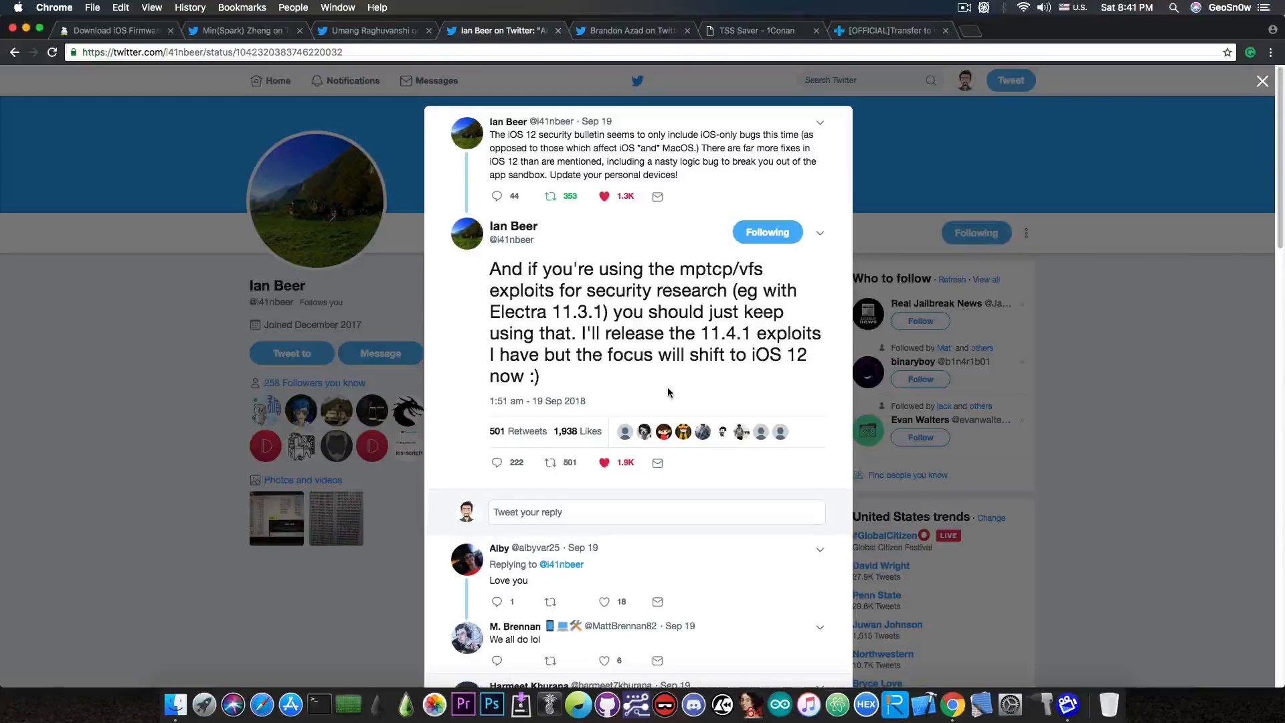
Show Brandon Azad's bazad/blanket tweet on the full userspace exploit targeting iOS 11.2.6
click(631, 31)
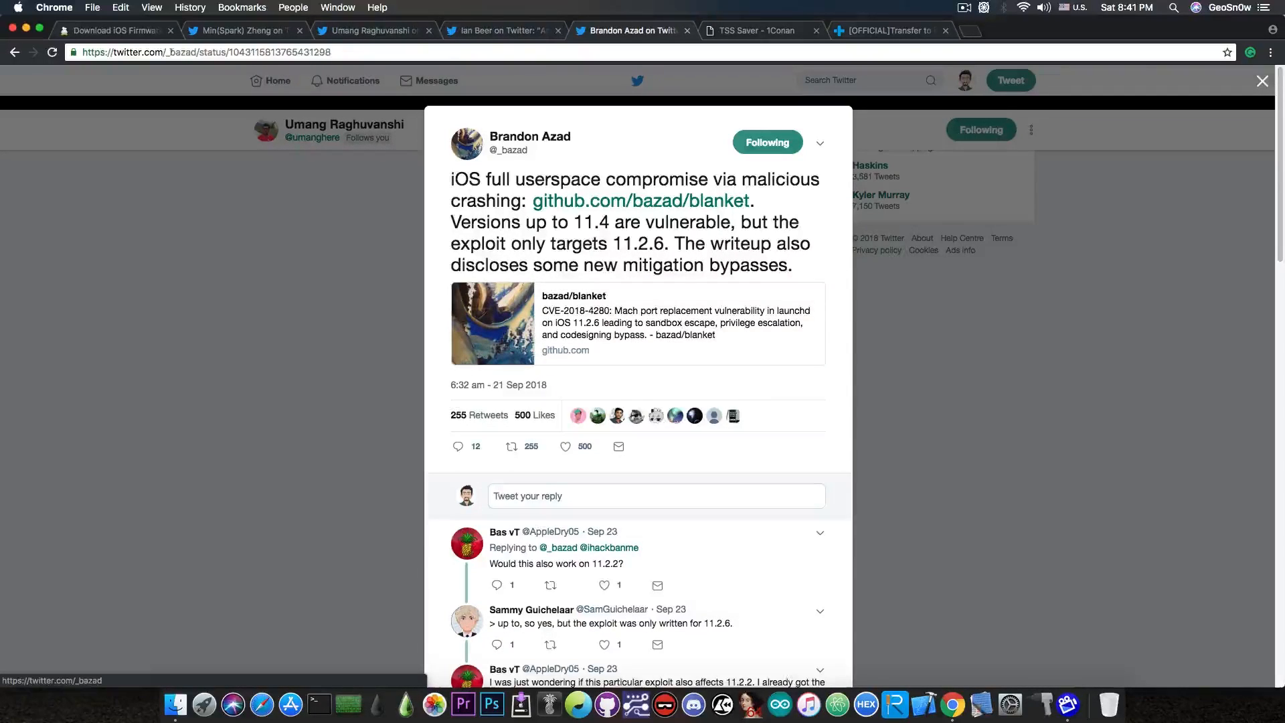
Review ipsw.me's signed iPhone X firmware list, then land on TSS Saver's SHSH2 blob saver page
click(116, 31)
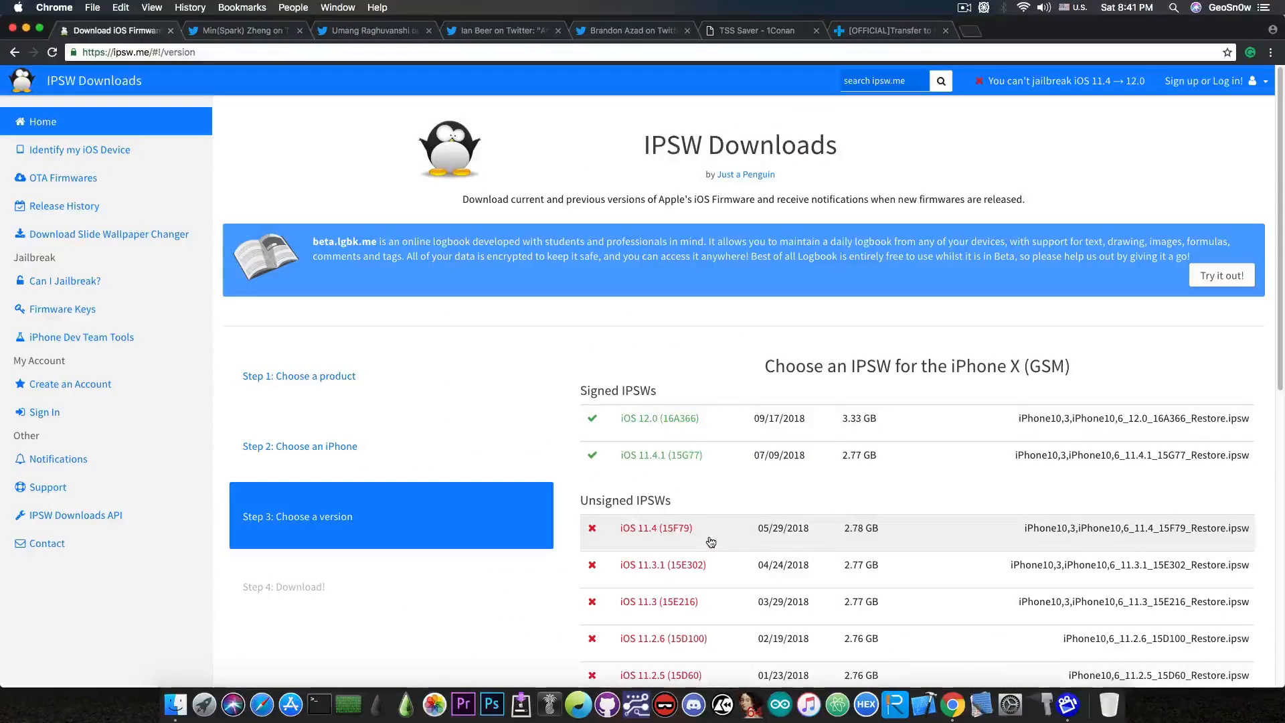
mouse_move(687, 419)
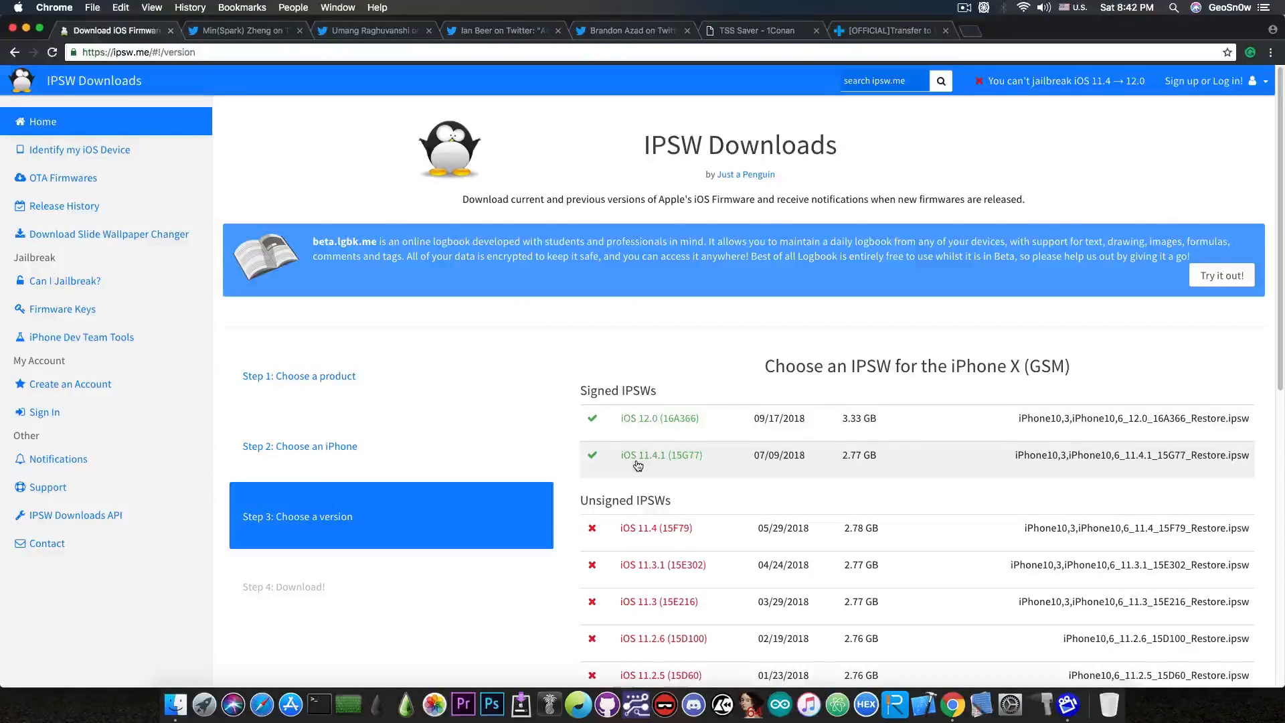
mouse_move(683, 195)
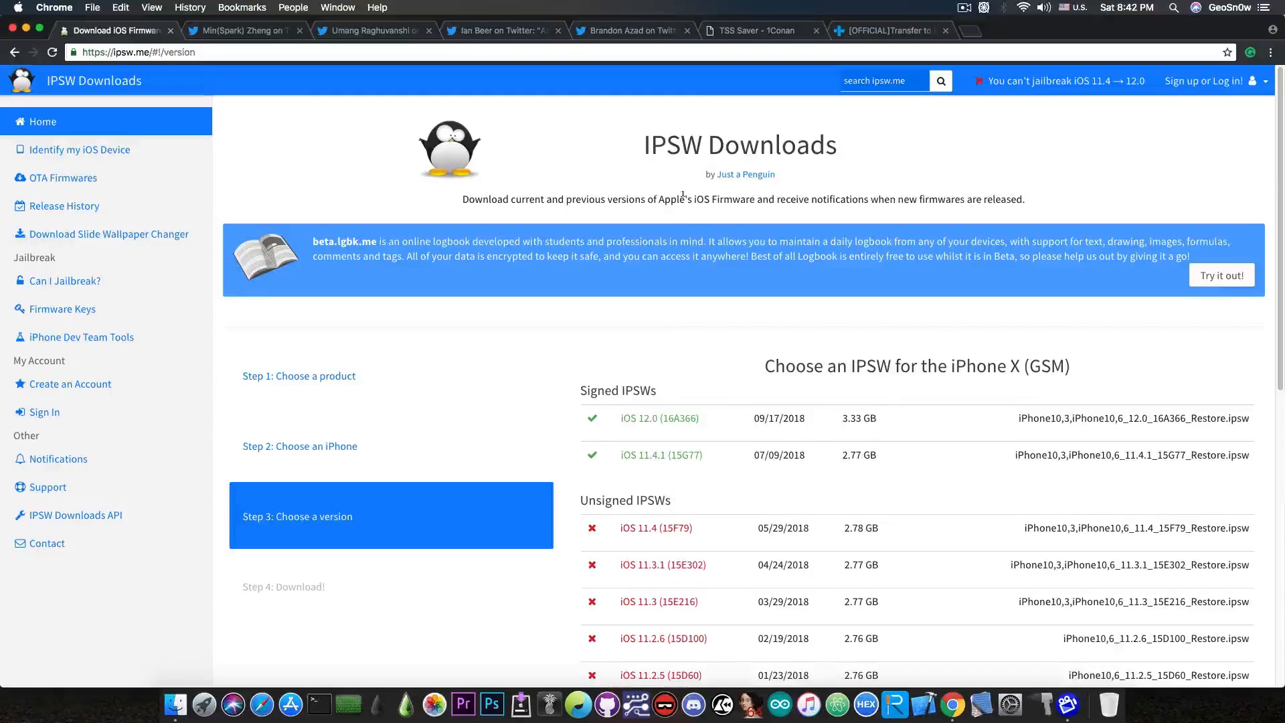
click(753, 31)
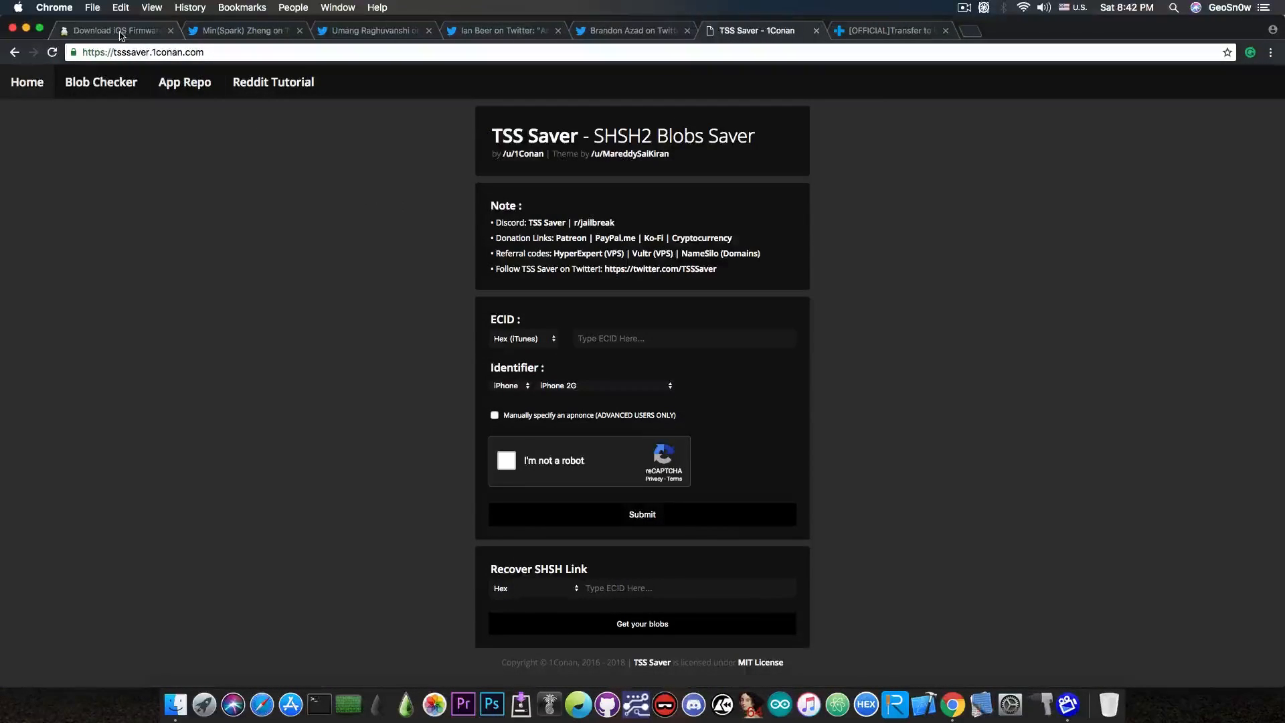
click(115, 31)
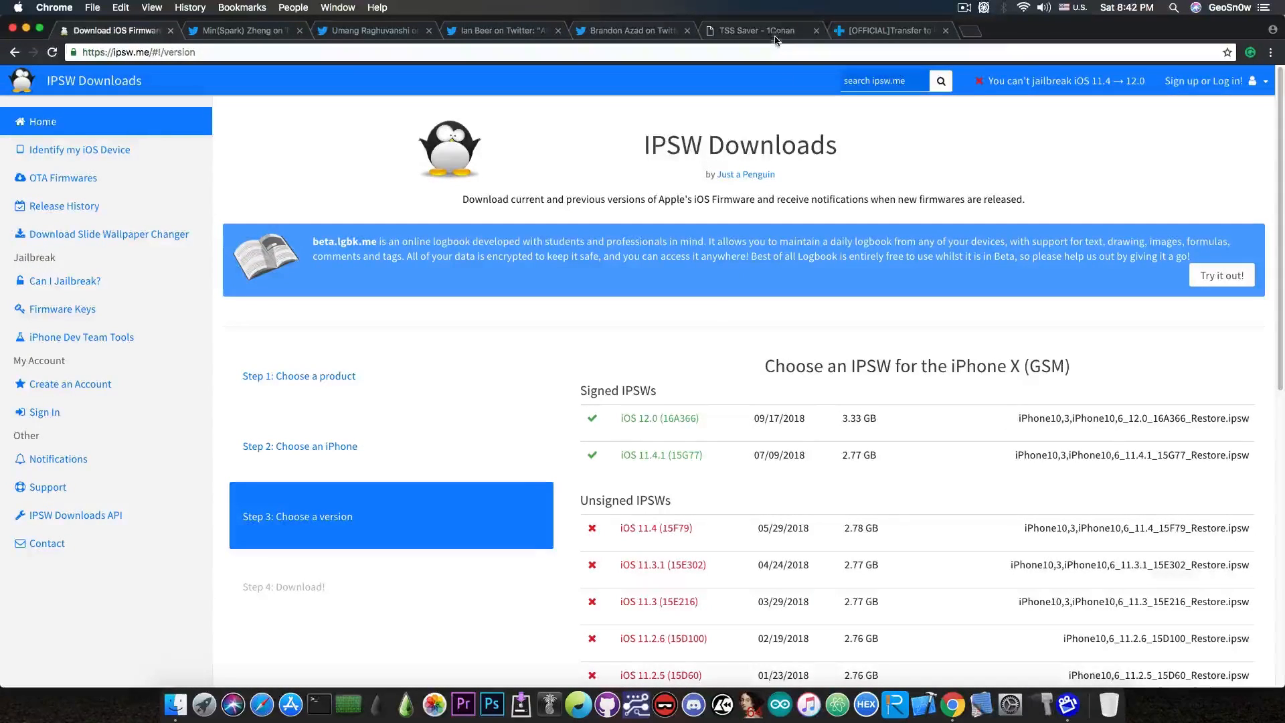
click(752, 31)
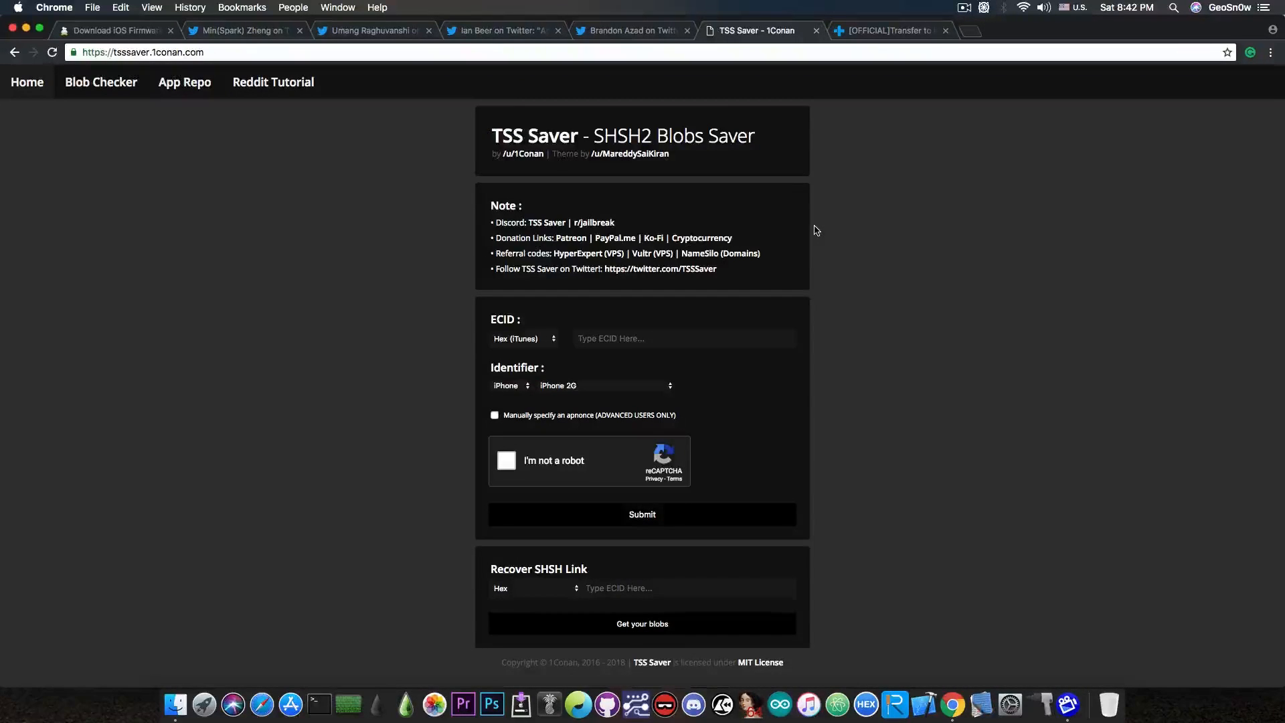
mouse_move(887, 115)
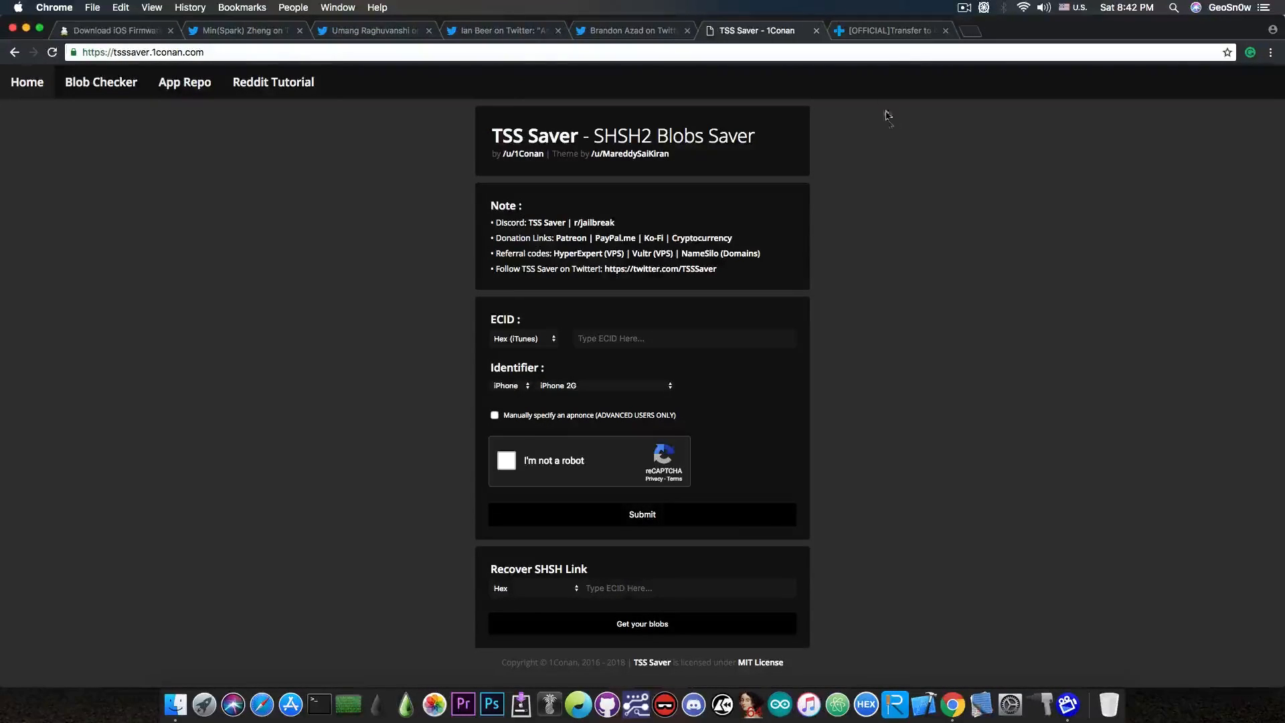
View dr.fone's Transfer to iPhone XS (Max)/XR page down through its iPhone vote section
click(885, 31)
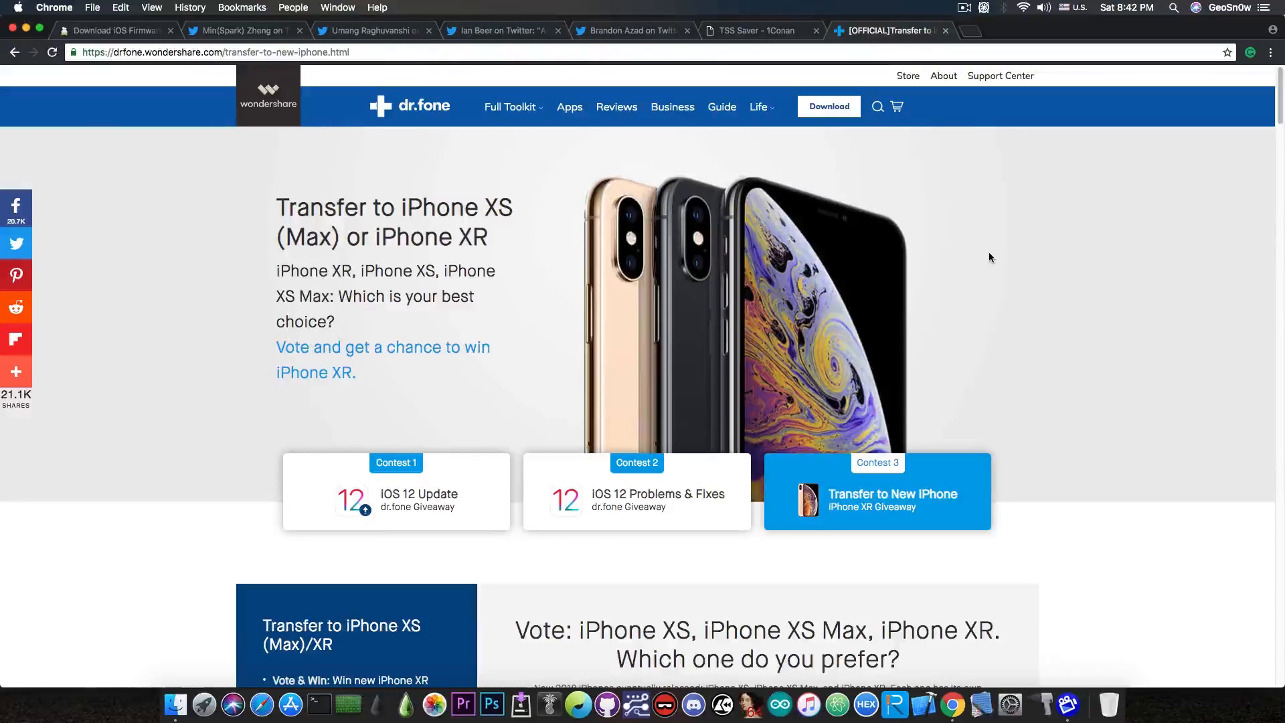
mouse_move(1000, 280)
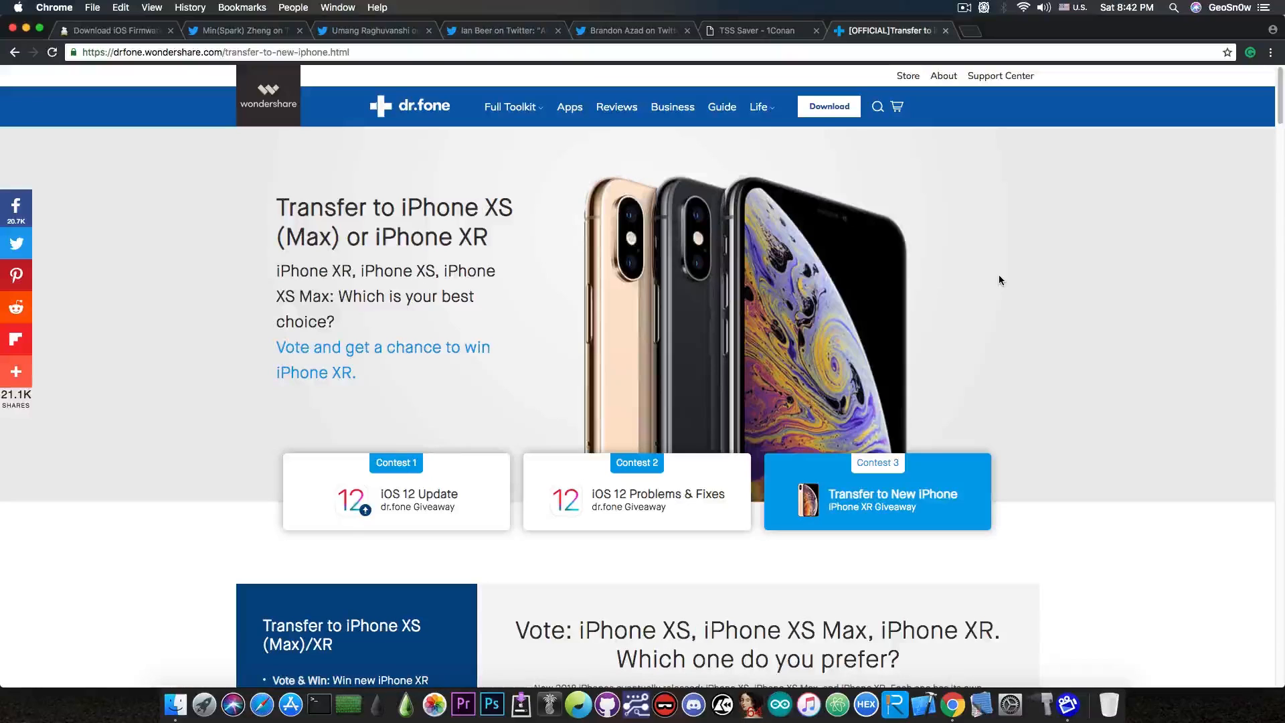
scroll(down, 3)
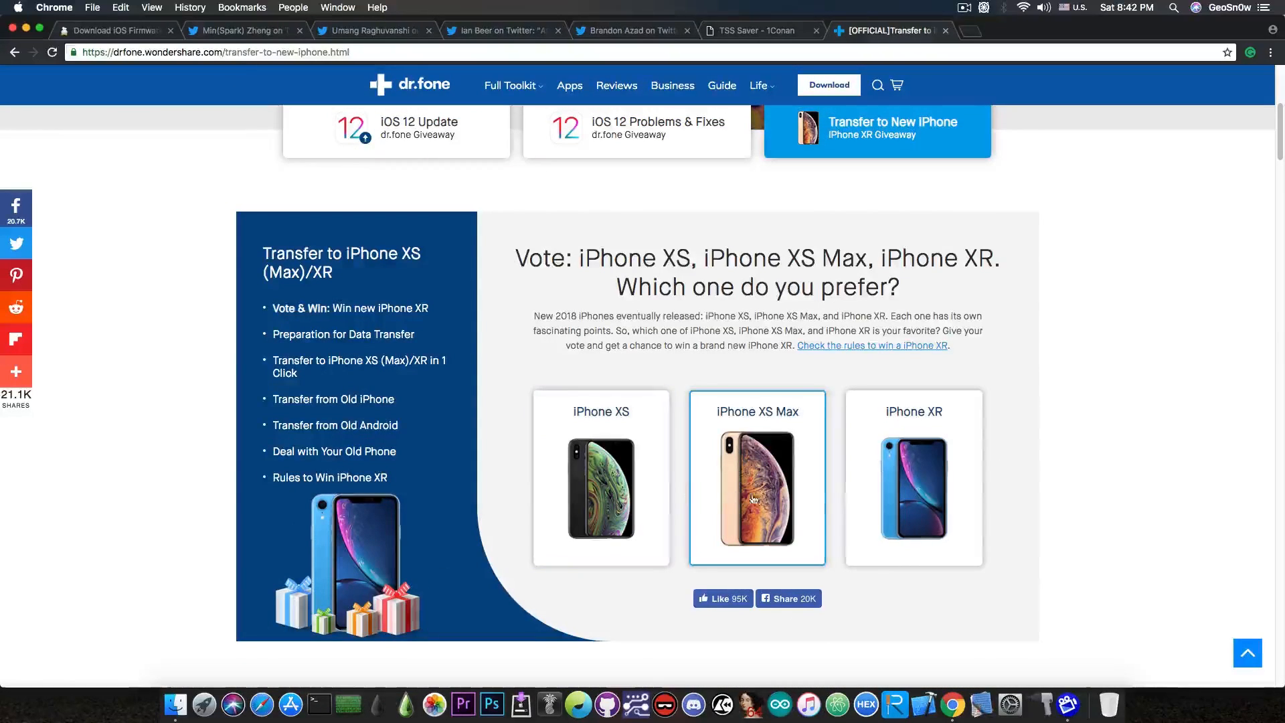
mouse_move(699, 375)
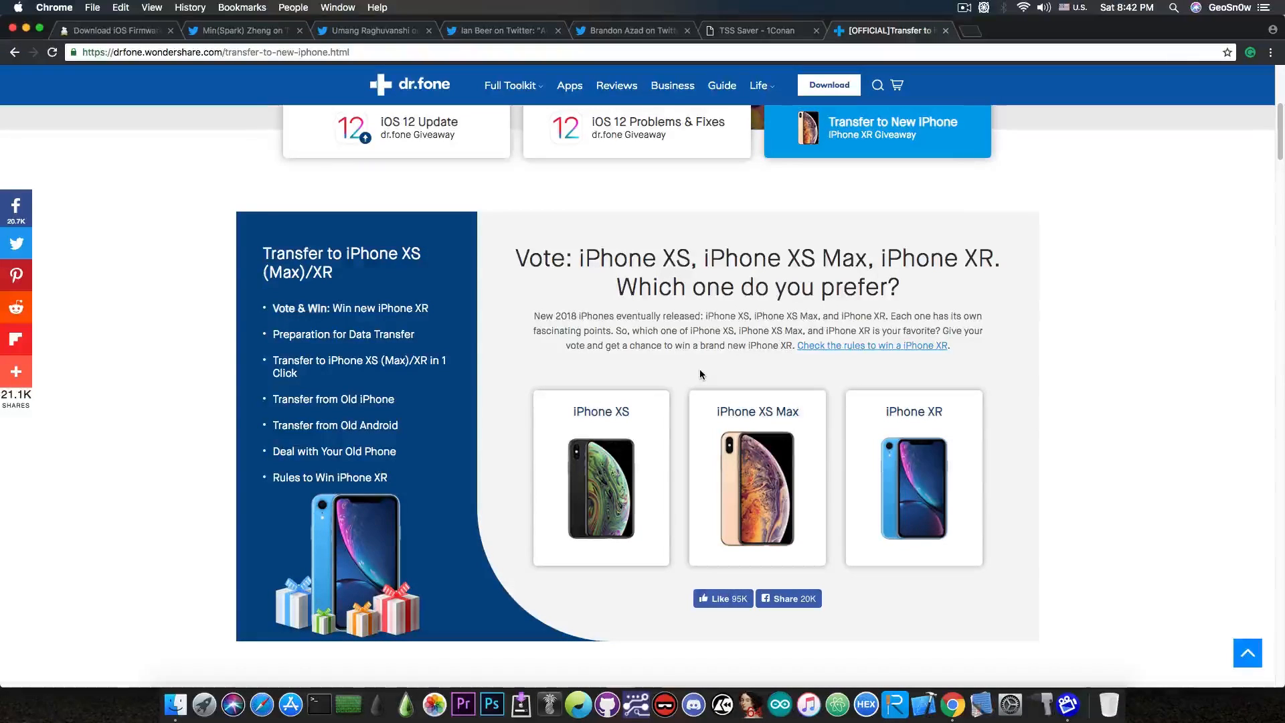
scroll(down, 3)
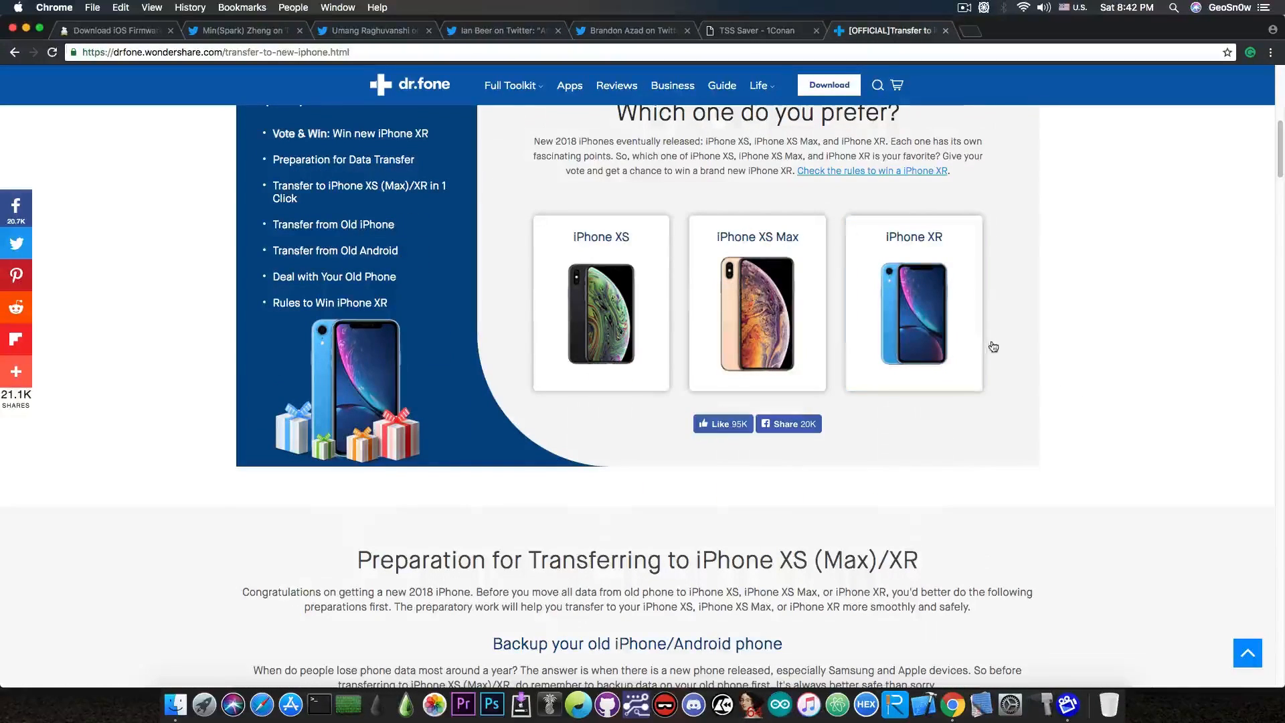
scroll(up, 3)
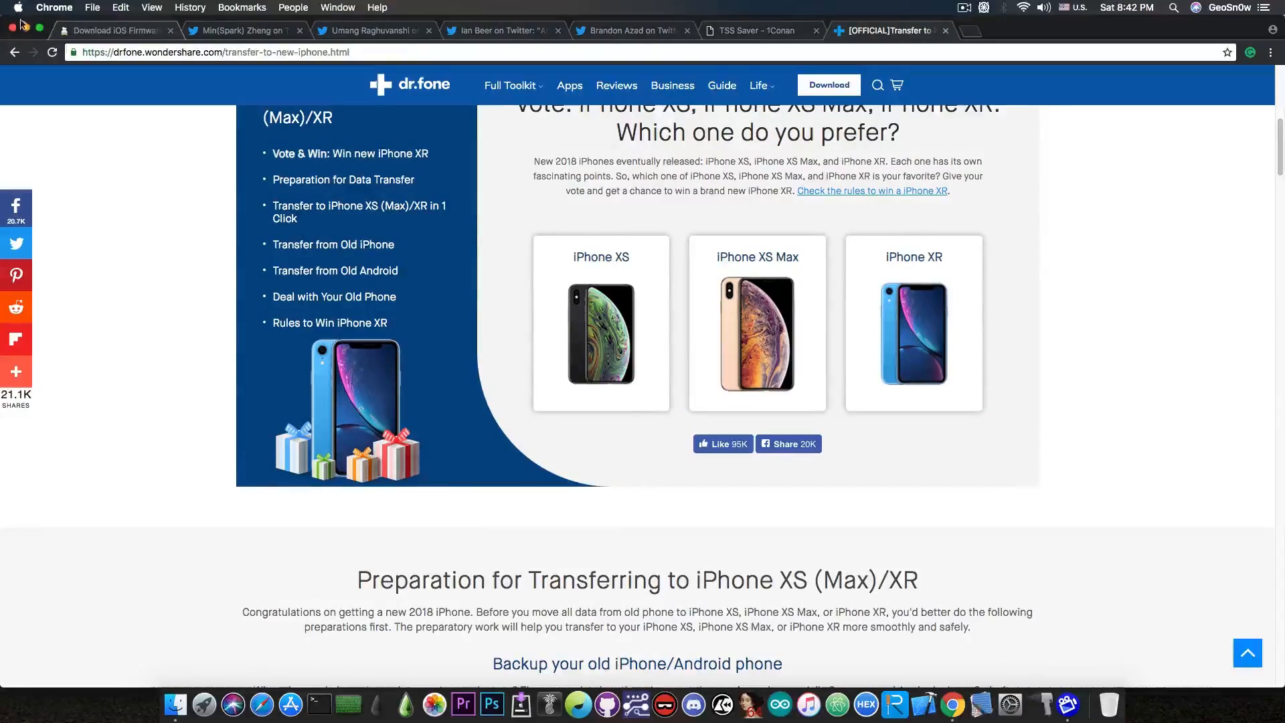